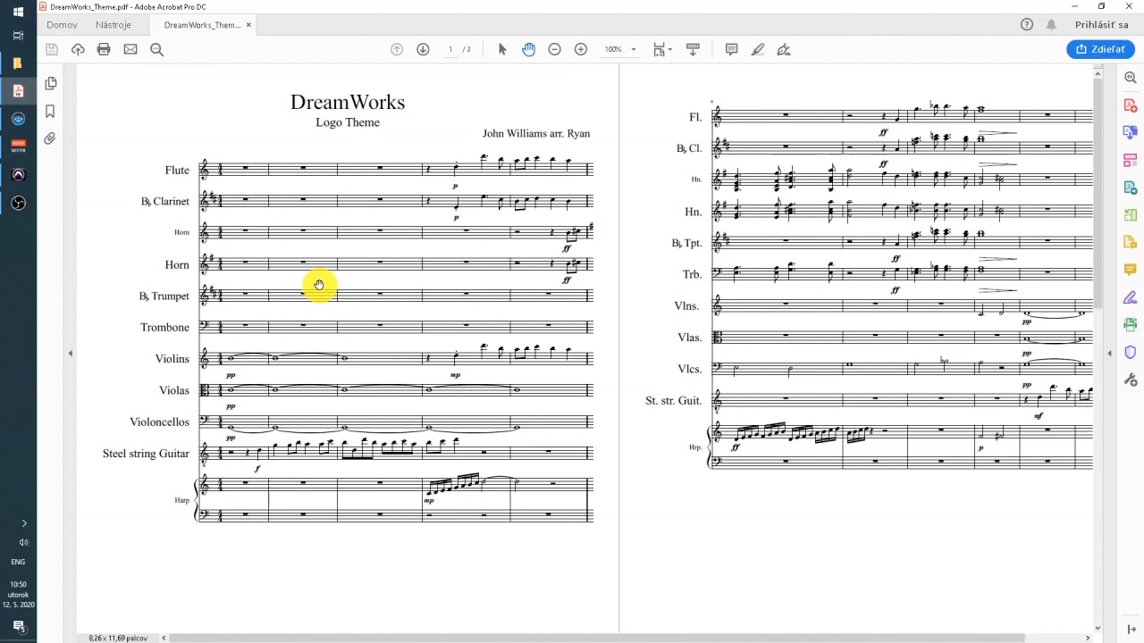
mouse_move(323, 153)
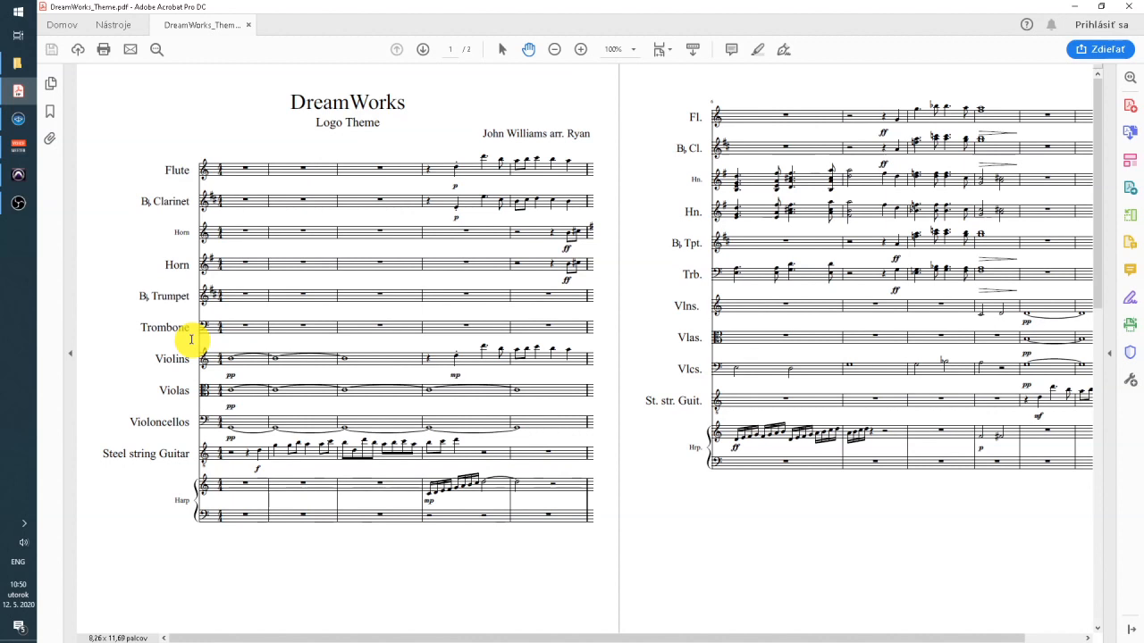
mouse_move(683, 511)
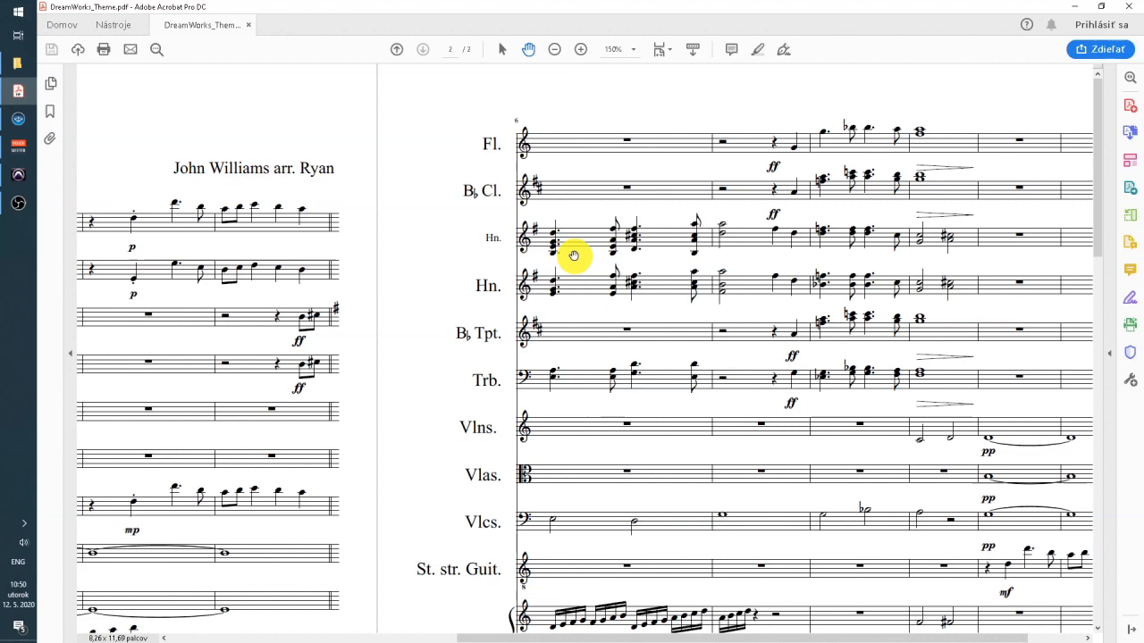
mouse_move(887, 329)
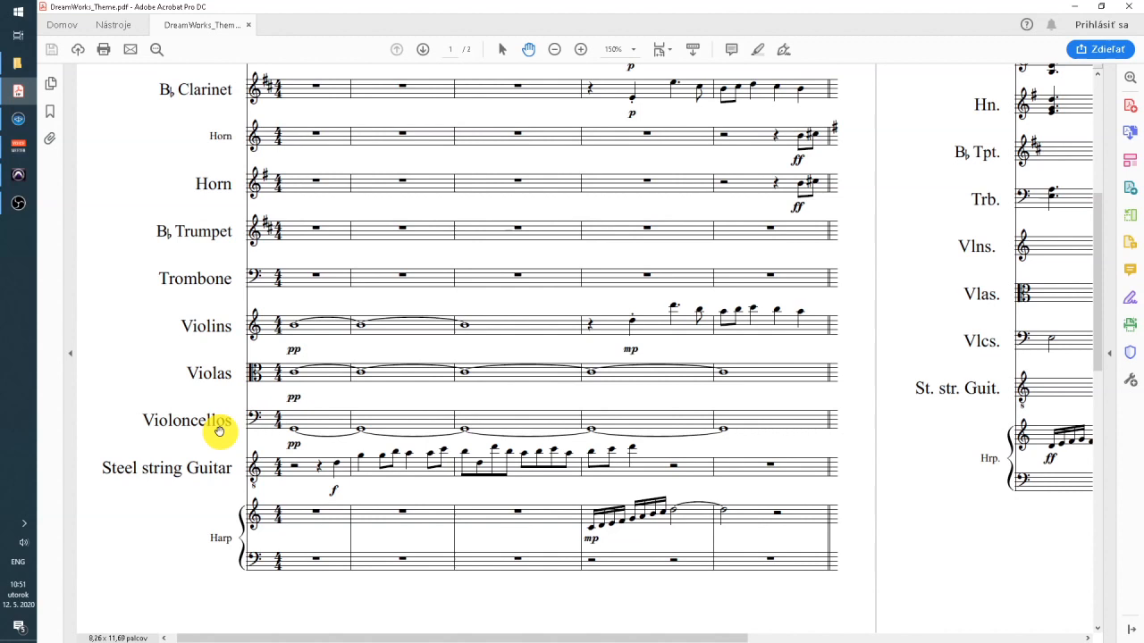
mouse_move(627, 561)
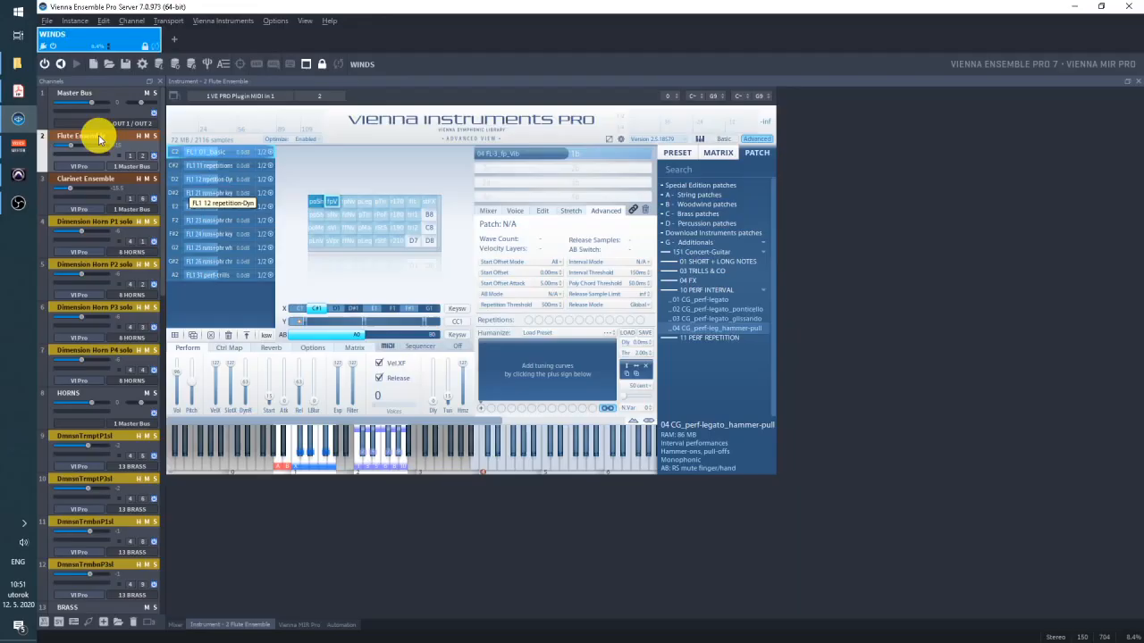
Show the Dimension Trumpet channel's Vienna Instruments Pro player.
left_click(90, 179)
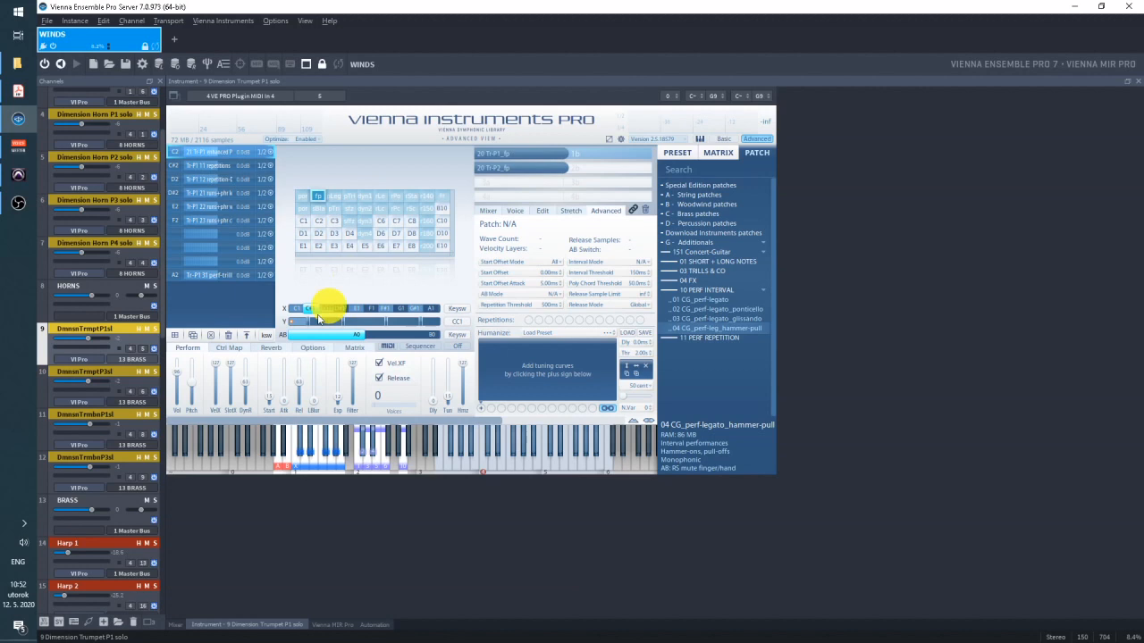
left_click(90, 418)
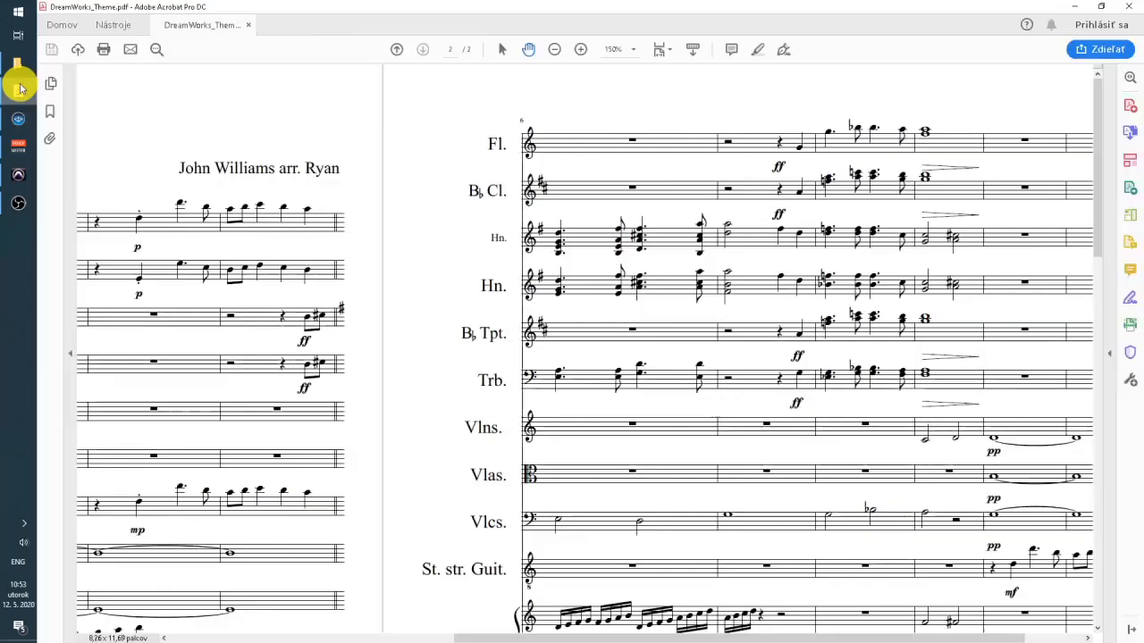
mouse_move(665, 393)
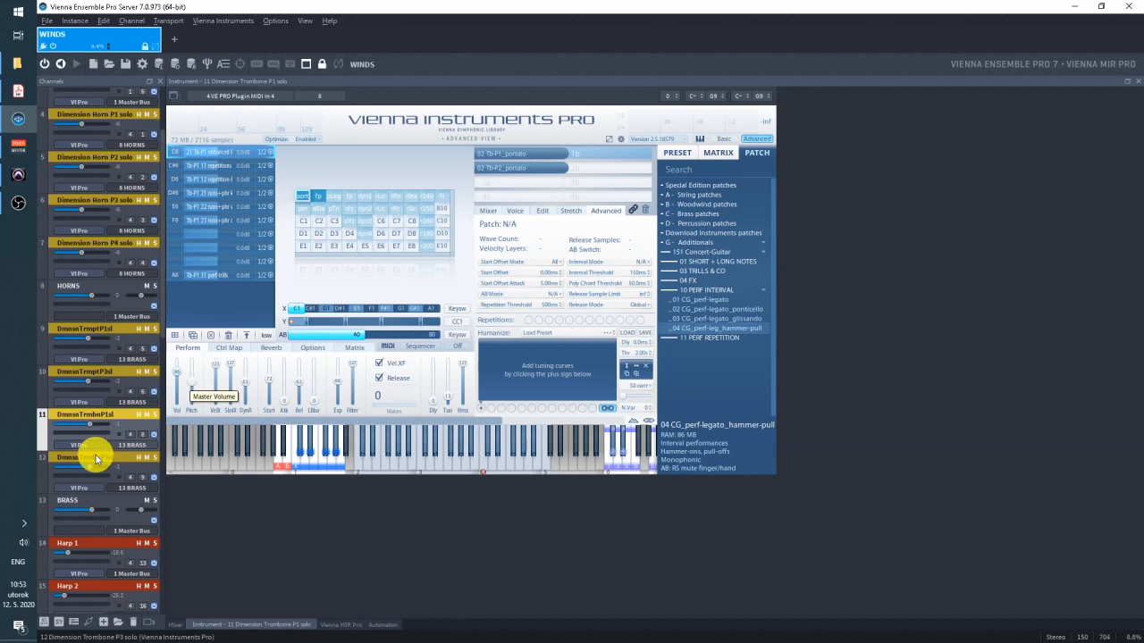
scroll("down", 3)
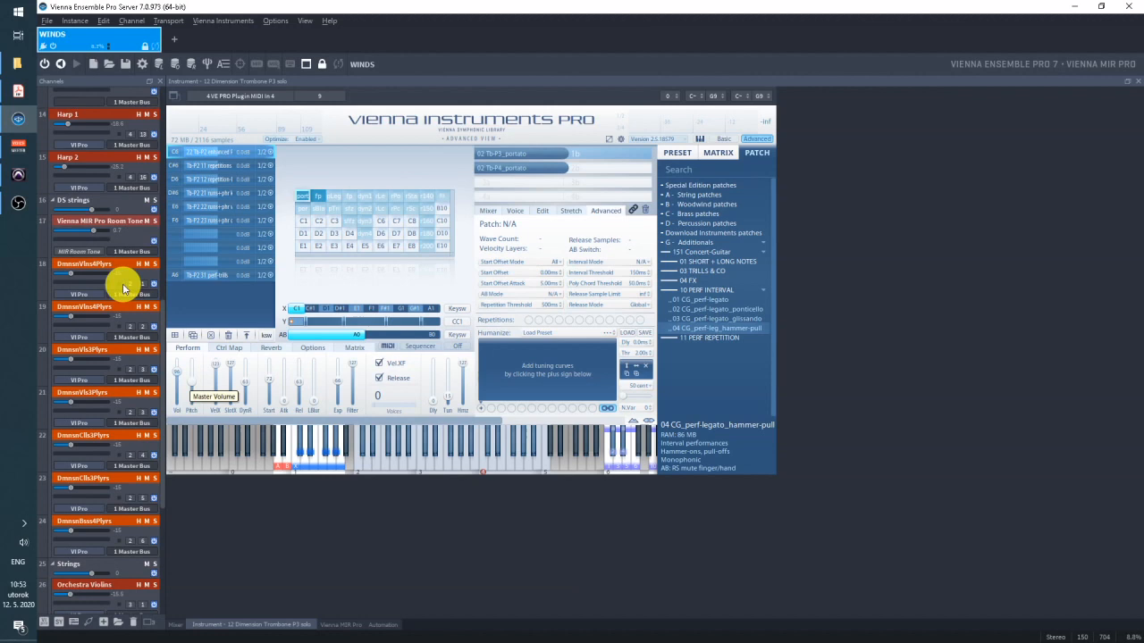
left_click(90, 349)
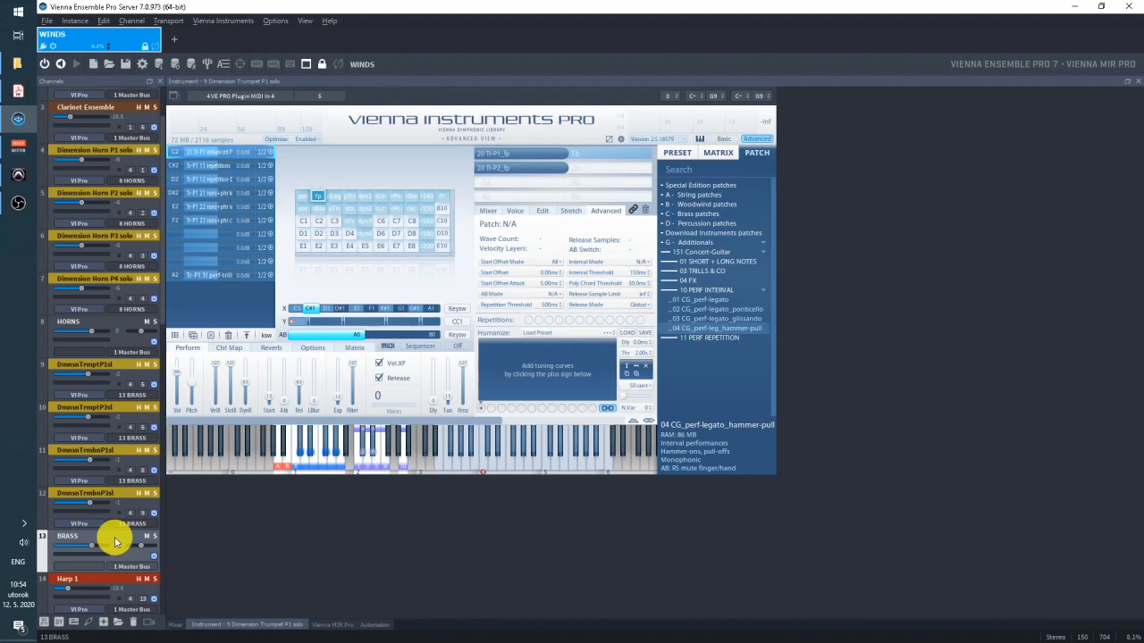
scroll("down", 3)
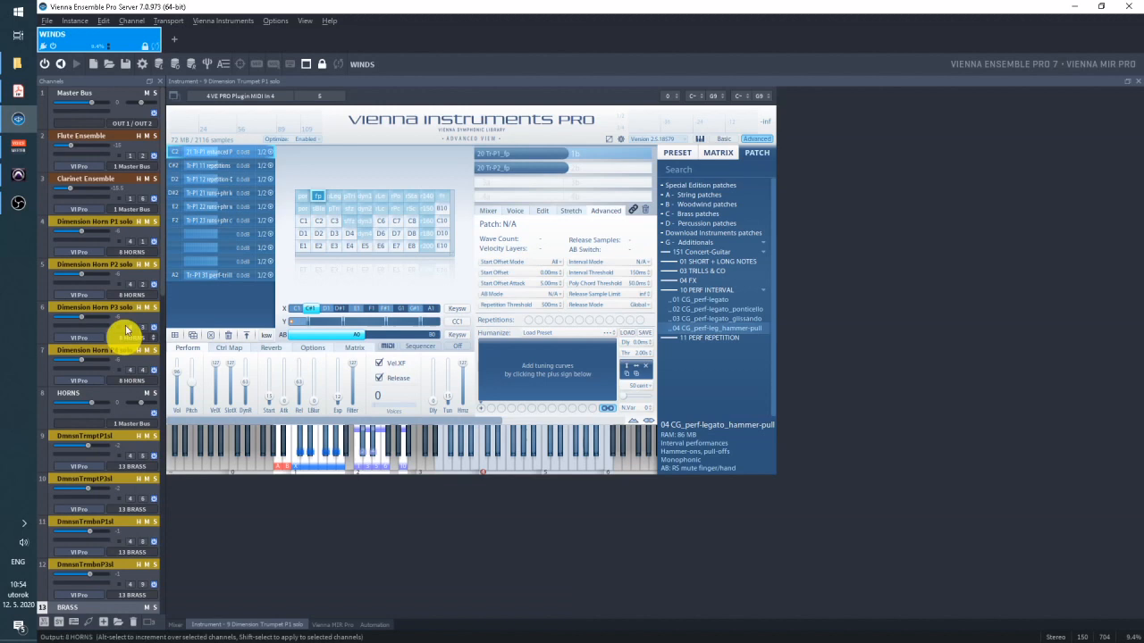
Select the Clarinet Ensemble channel and view the Vienna MIR Pro stage layout.
left_click(86, 179)
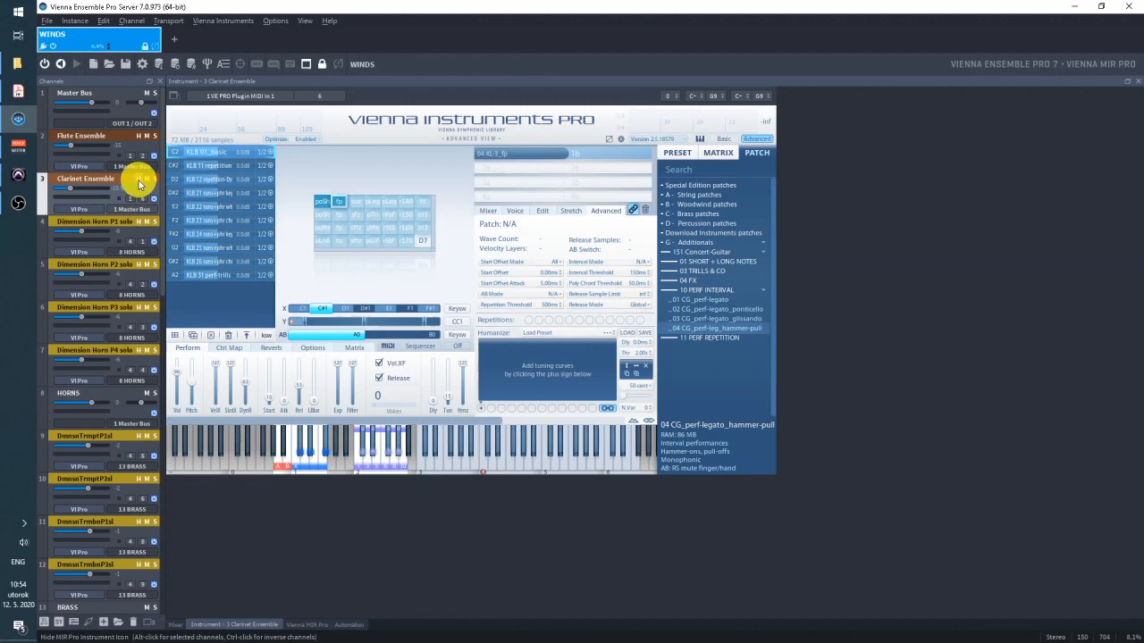
left_click(307, 625)
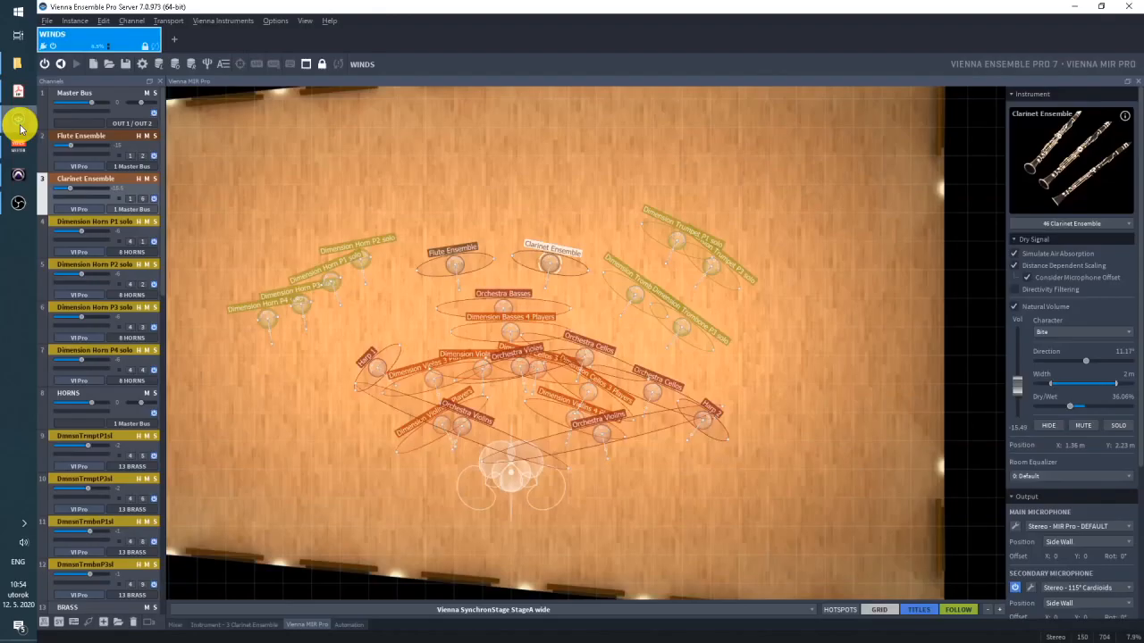
scroll("down", 3)
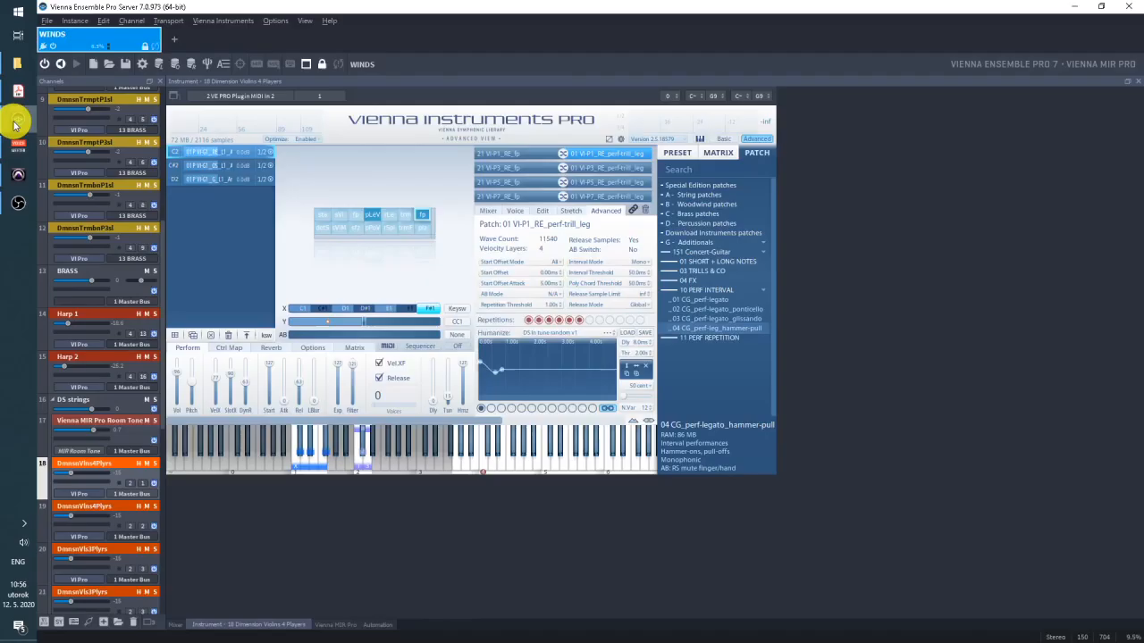
Scroll the channel list down to the strings and the Orchestra Violins channel.
scroll("down", 3)
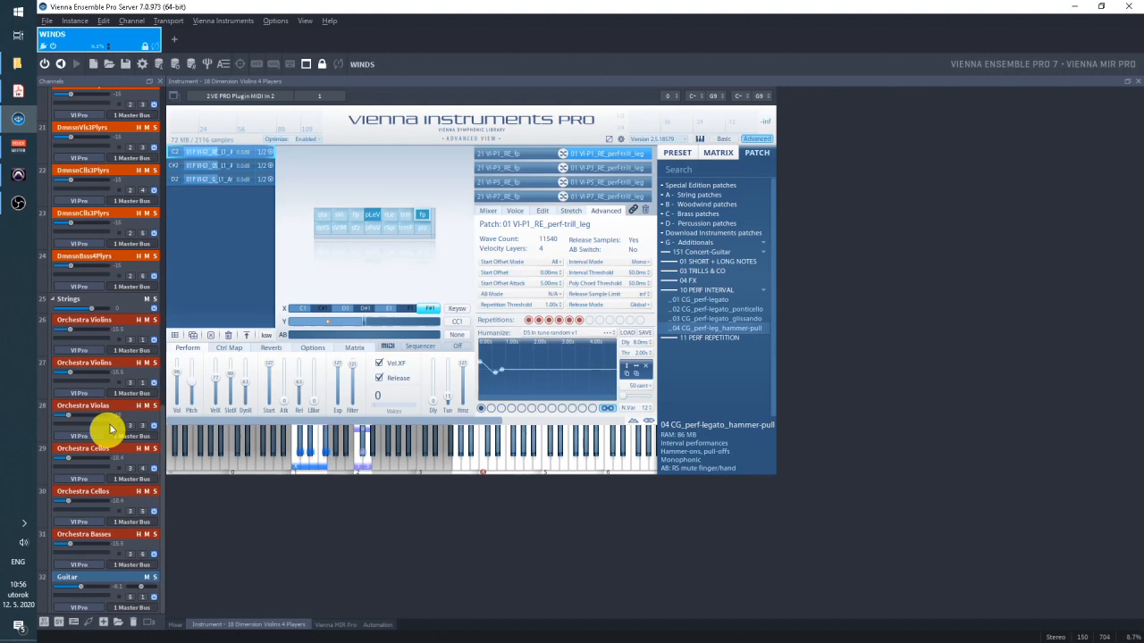